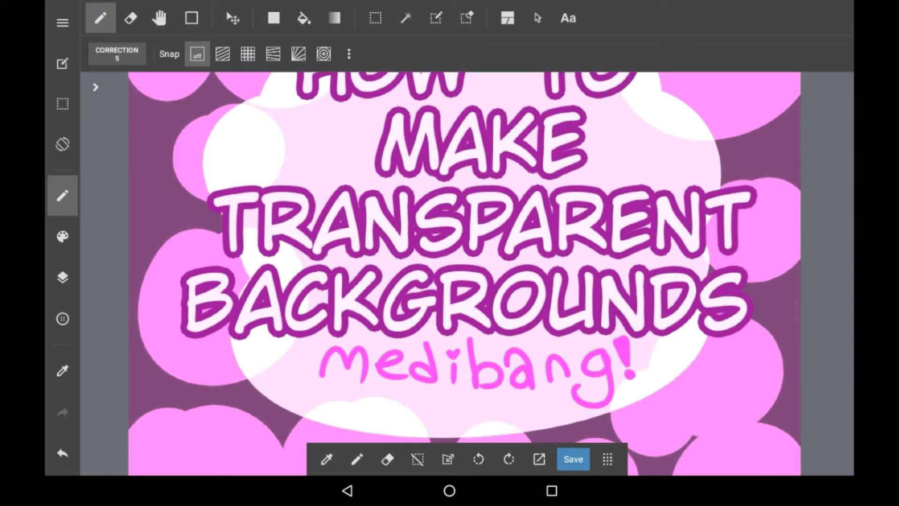
# Step: Exit the title canvas back to My Gallery's Local Saves list
pyautogui.click(62, 278)
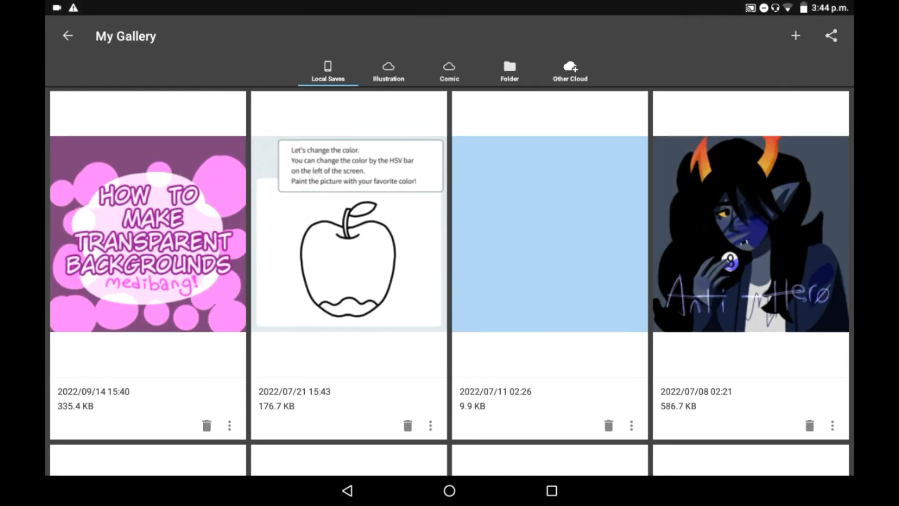
# Step: Create a new 900×900 px canvas with a white background for the pink blobs
pyautogui.click(795, 36)
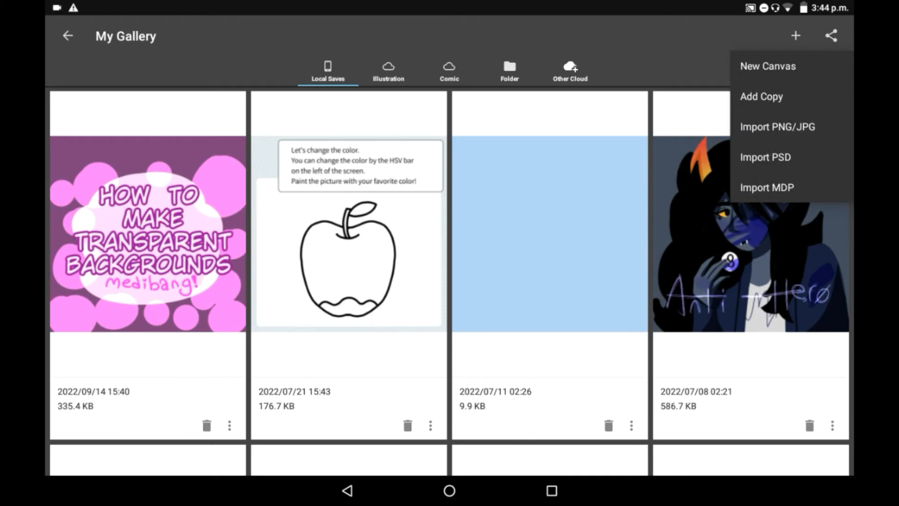
pyautogui.click(767, 66)
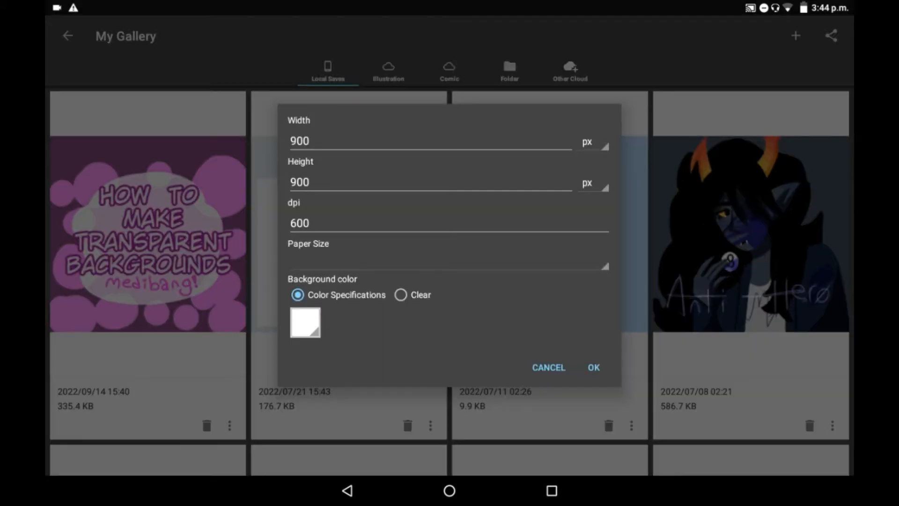
pyautogui.click(401, 295)
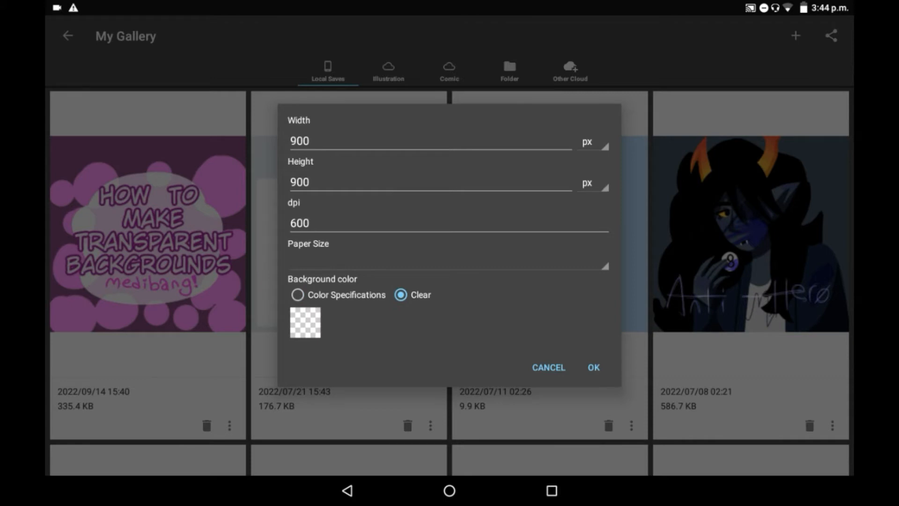
pyautogui.click(298, 294)
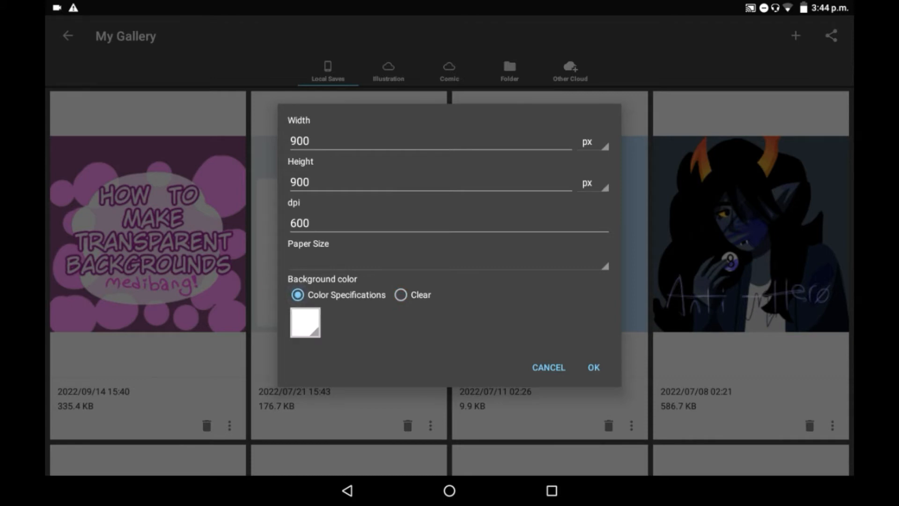
pyautogui.click(593, 368)
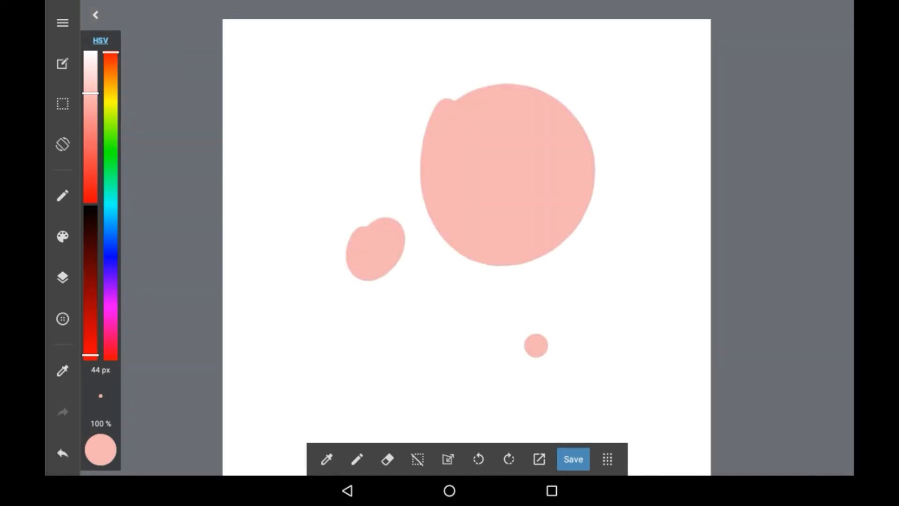
# Step: Check Layer1 in the Layers panel, then bring up the main save/export menu
pyautogui.click(62, 277)
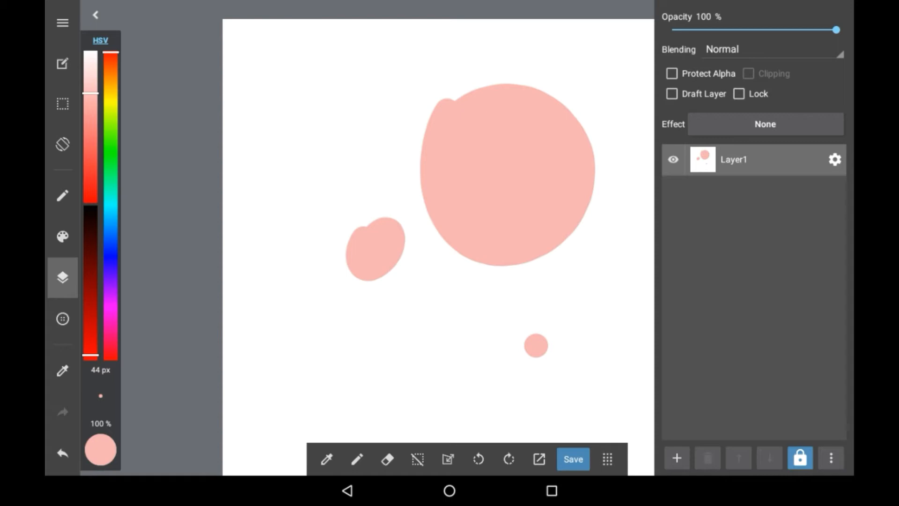
pyautogui.click(62, 278)
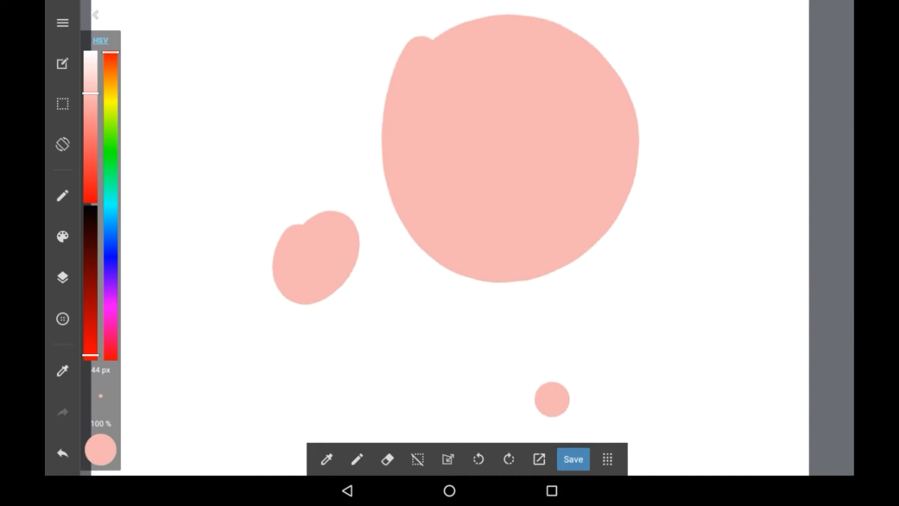
pyautogui.click(62, 22)
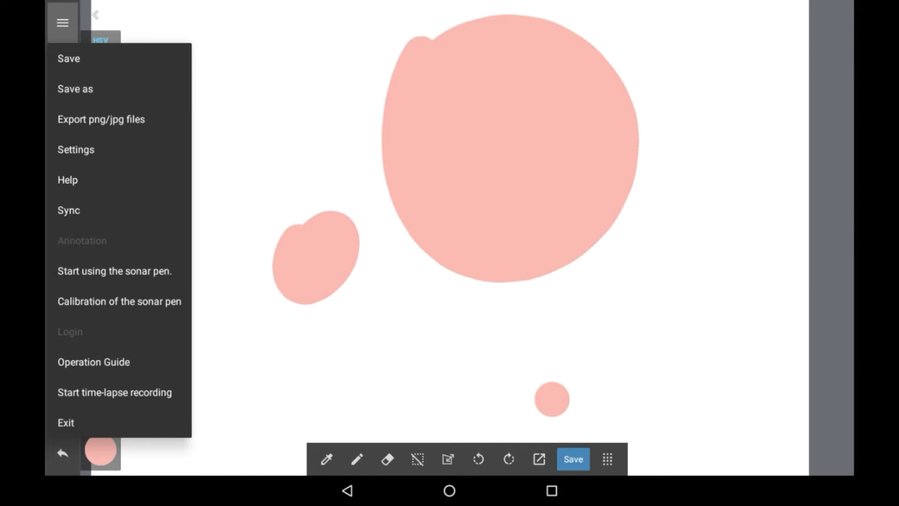
# Step: Export the drawing via Export png/jpg files as PNG (Transparent)
pyautogui.click(101, 119)
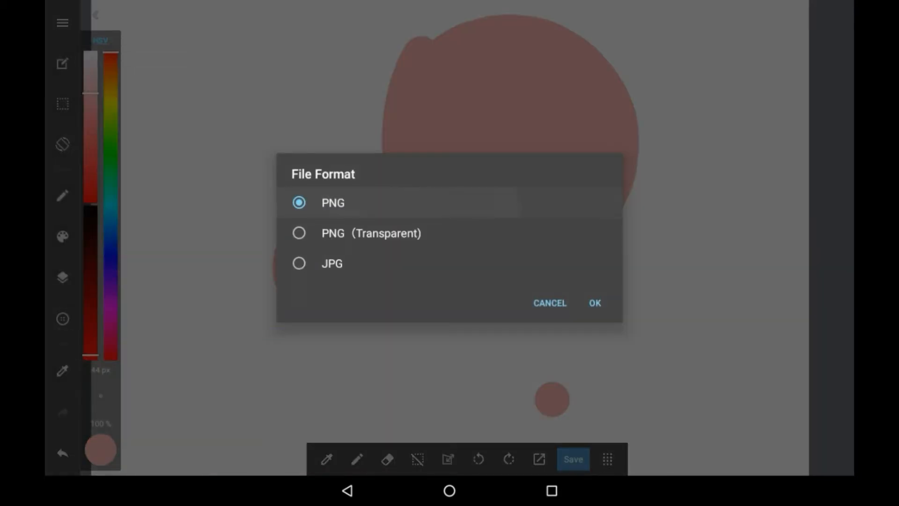
pyautogui.click(299, 233)
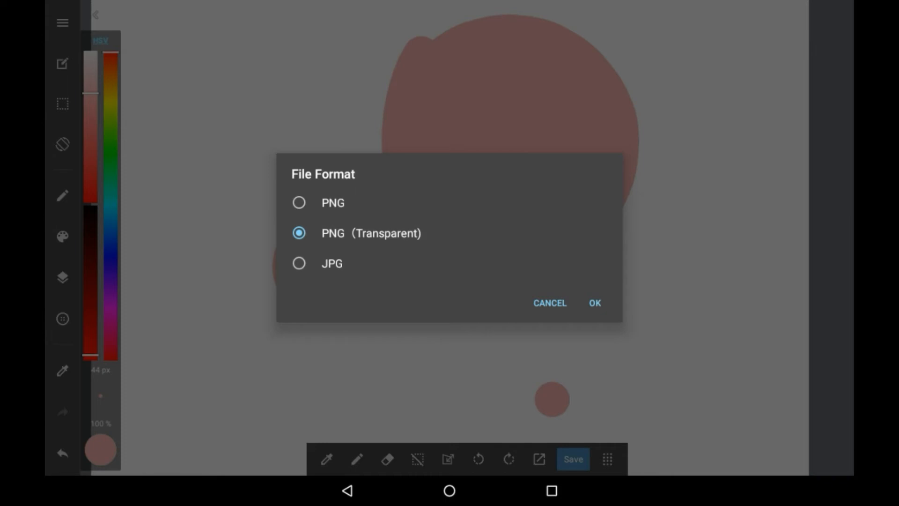
pyautogui.click(595, 302)
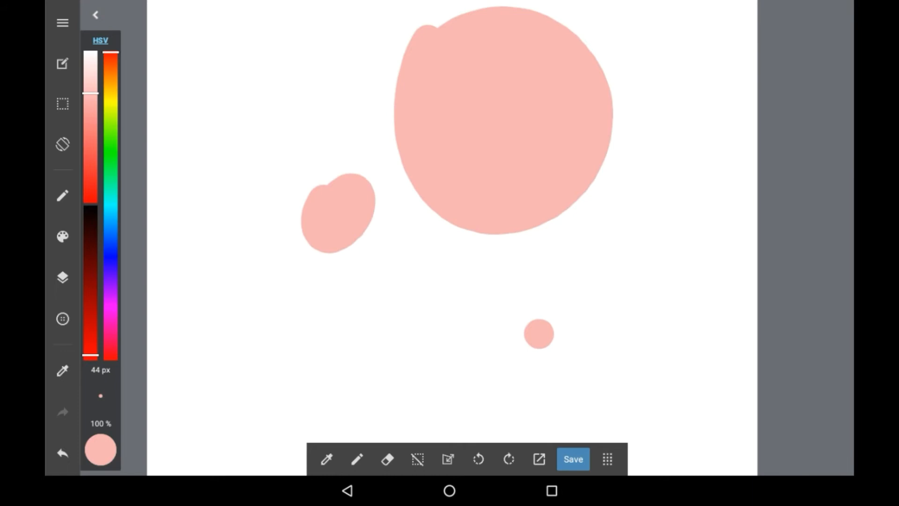
# Step: Add a Color Layer beneath the blobs and fill it solid red
pyautogui.click(62, 277)
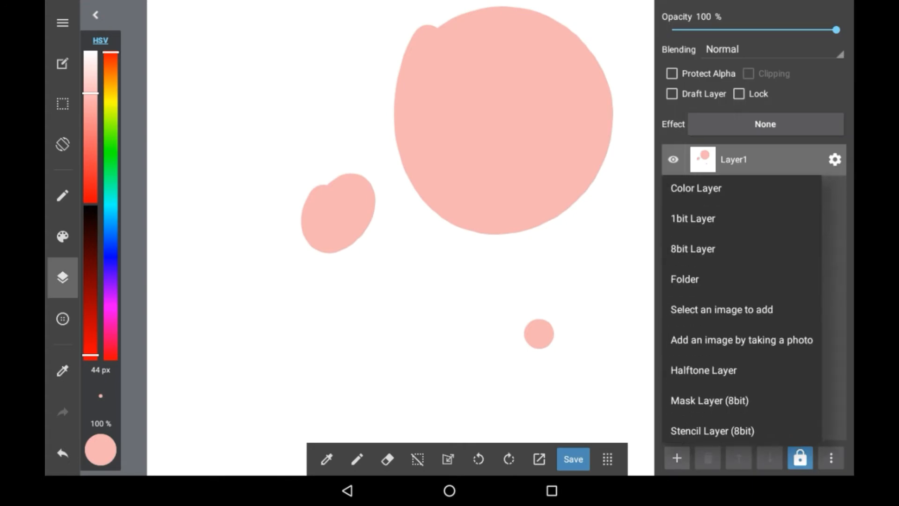
pyautogui.click(696, 188)
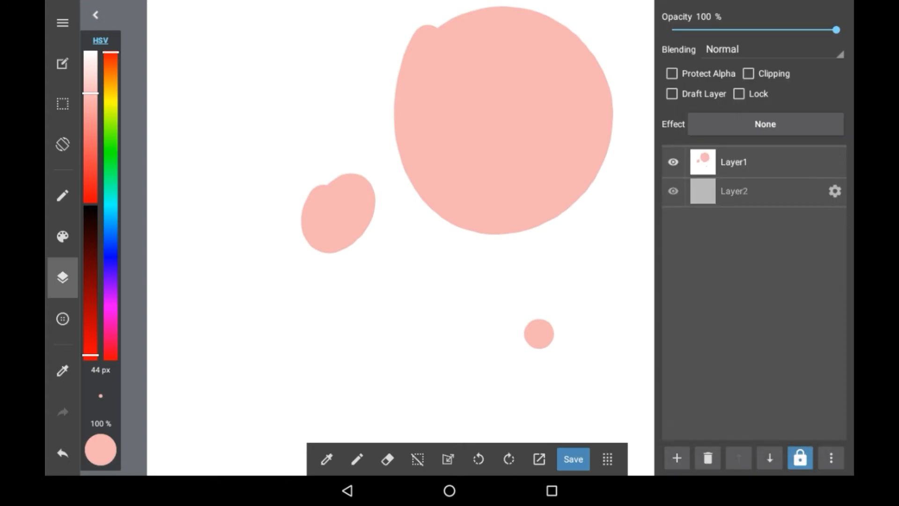
pyautogui.moveTo(310, 68); pyautogui.dragTo(313, 146)
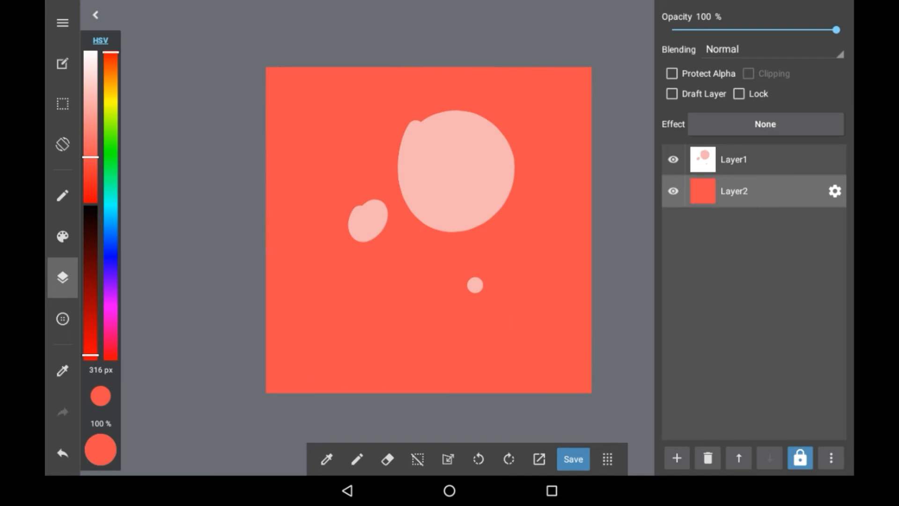
# Step: Hide the layers and inspect the exported PNG before returning to the canvas
pyautogui.click(673, 191)
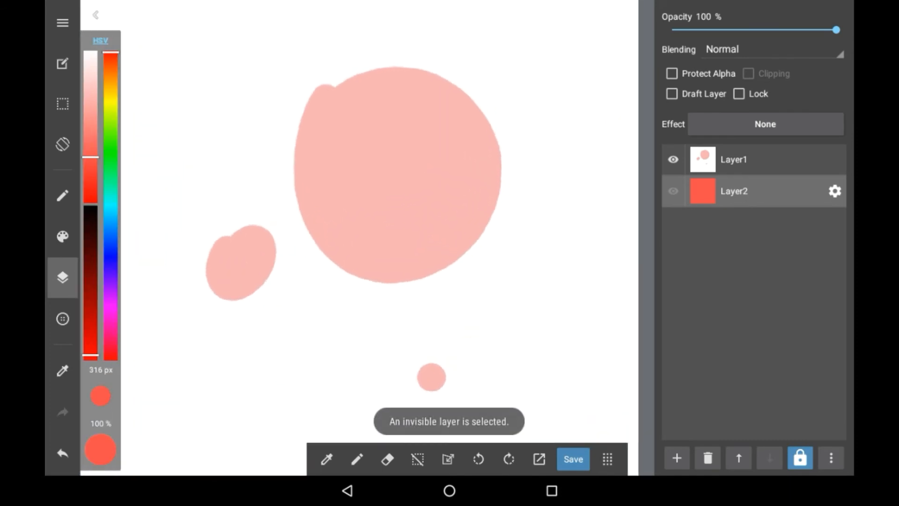
pyautogui.click(735, 159)
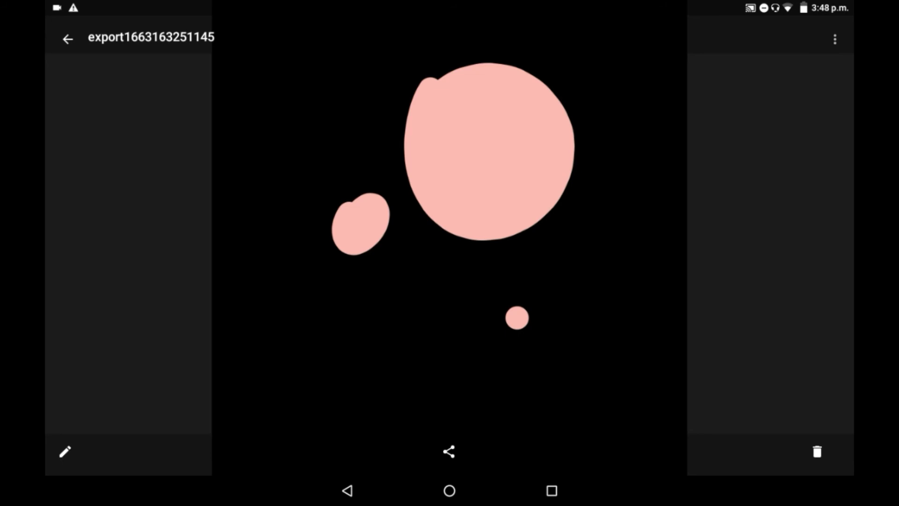
pyautogui.click(67, 38)
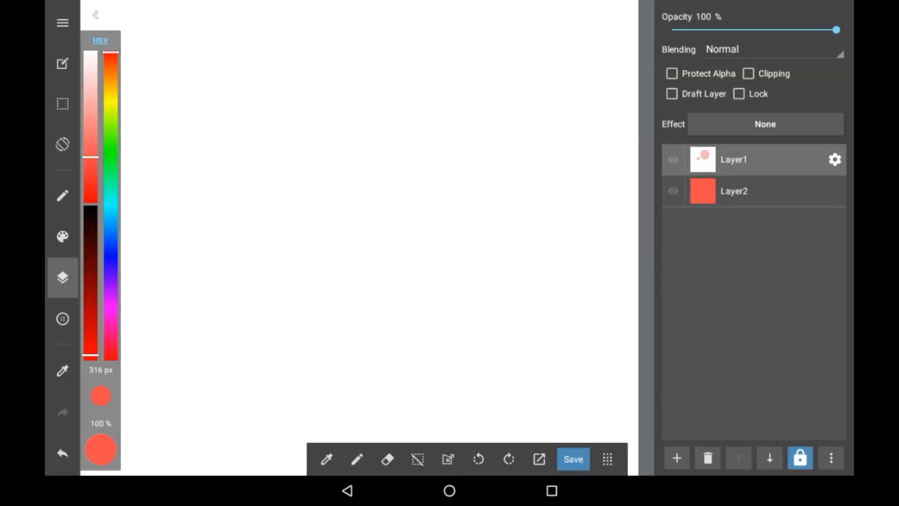
# Step: Import the exported PNG as Layer3 over the red background and select it
pyautogui.click(676, 458)
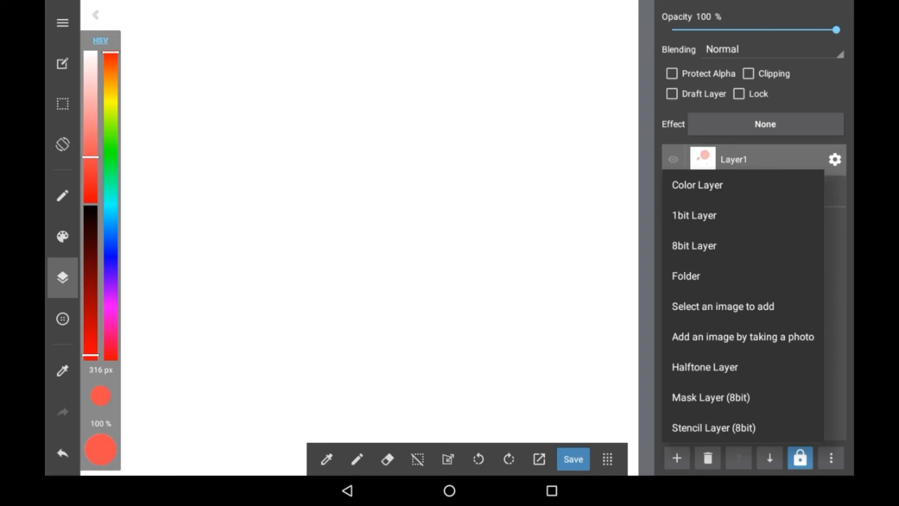
pyautogui.click(697, 185)
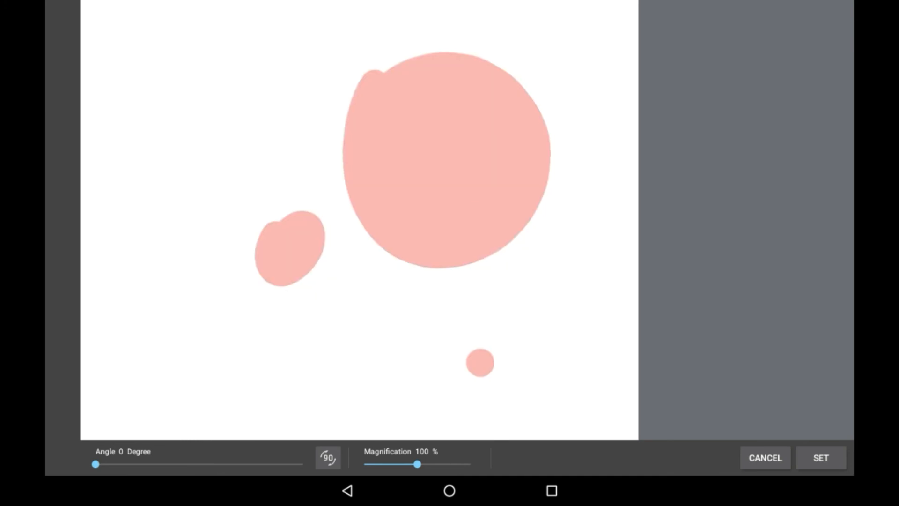
pyautogui.click(820, 458)
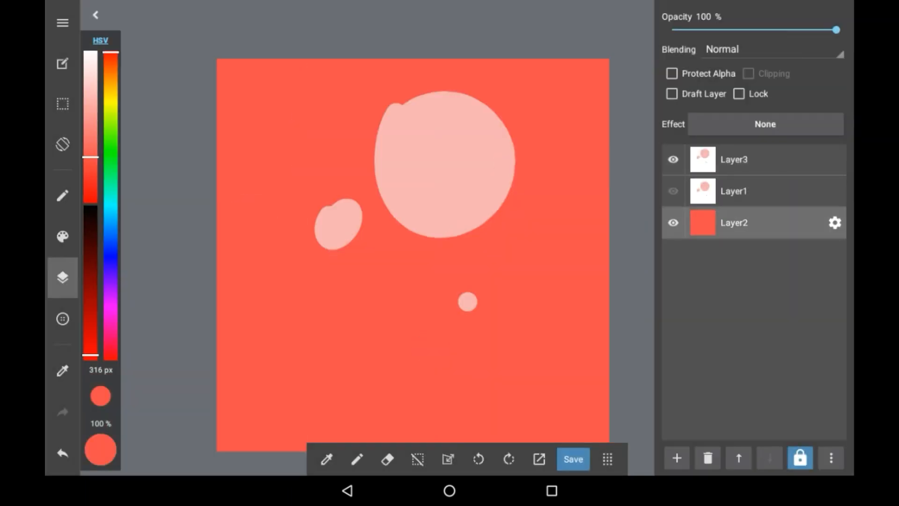
pyautogui.click(733, 159)
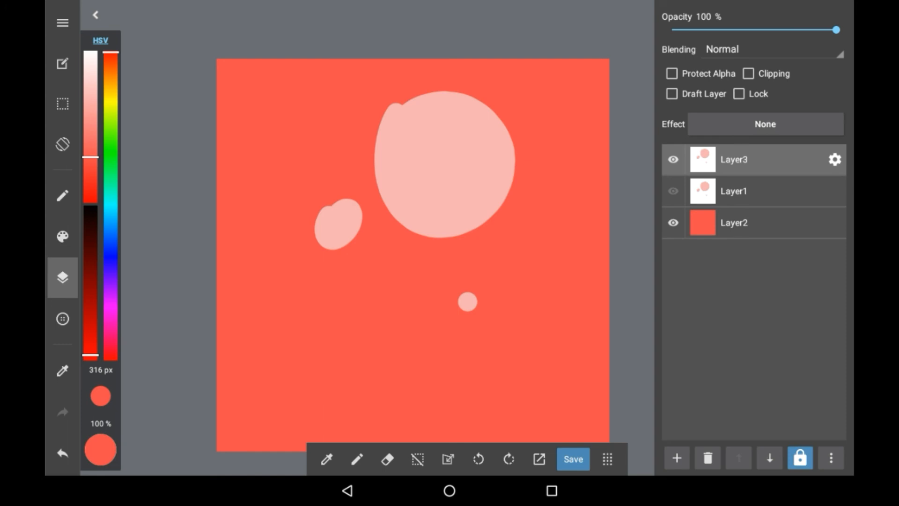